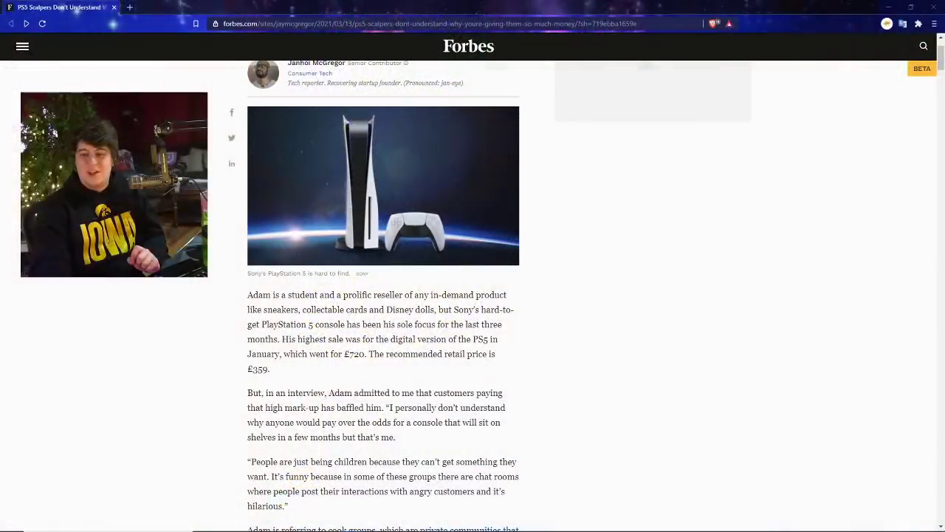
Step: Scroll past the PS5 photo to the student reseller's opening paragraphs and cook-group comments
scroll("up", 3)
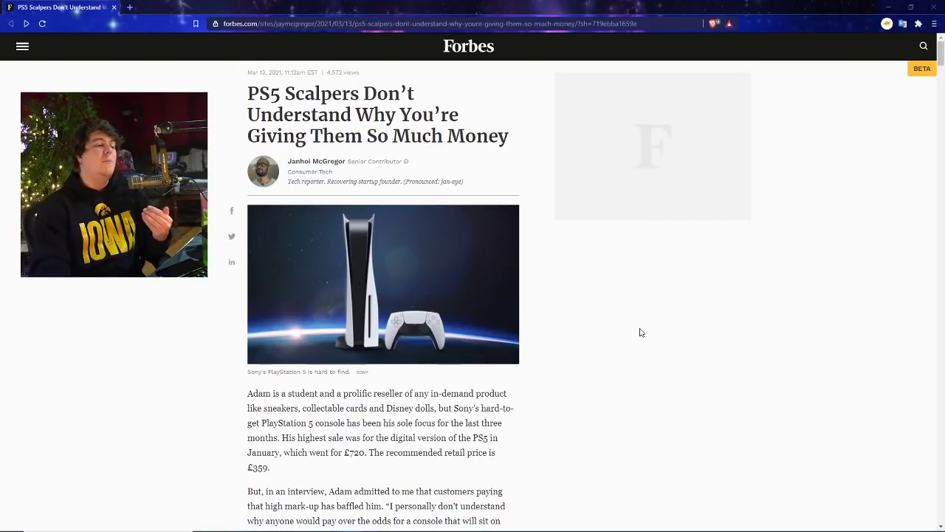
scroll("down", 3)
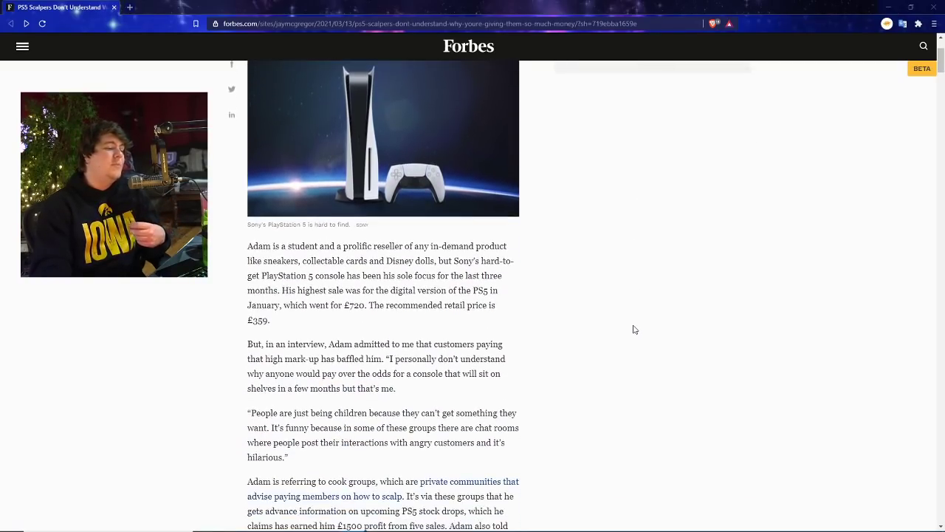
scroll("down", 3)
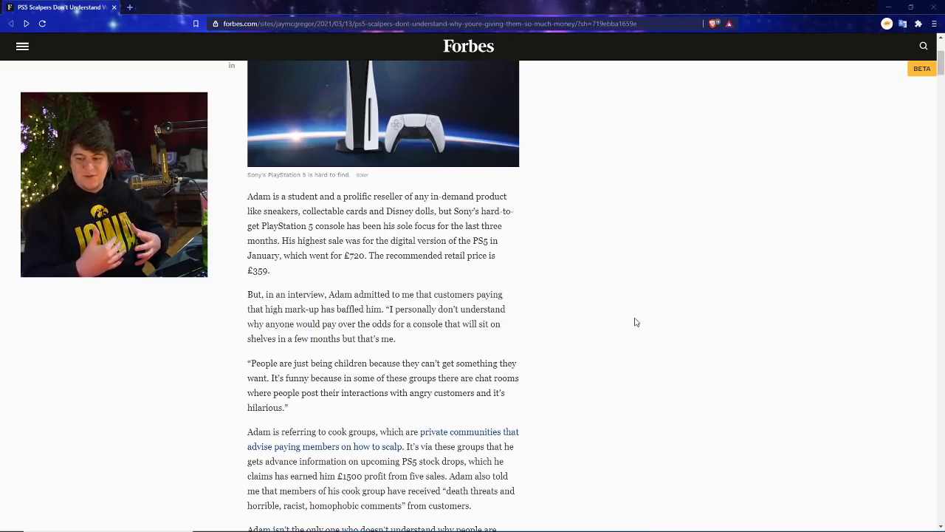
scroll("down", 3)
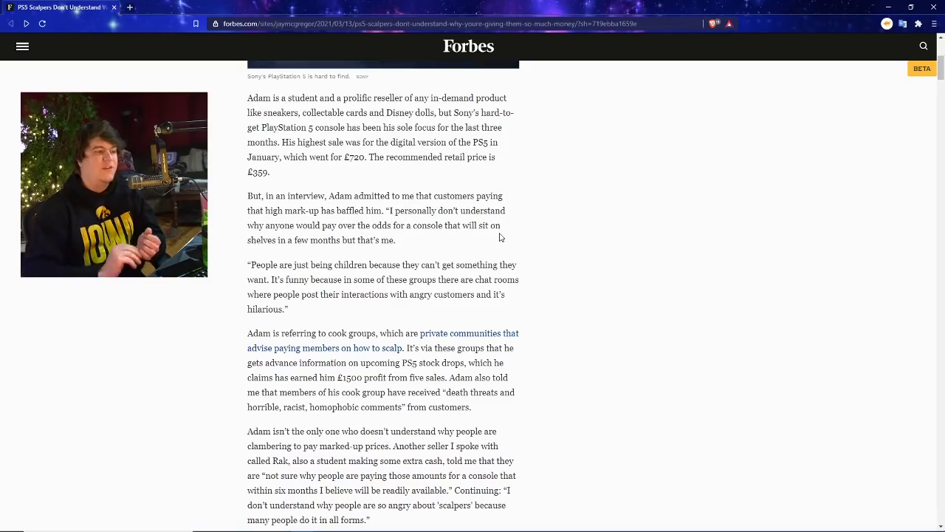
Step: Scroll on to Rak's question about marked-up prices and the More For You links
scroll("down", 3)
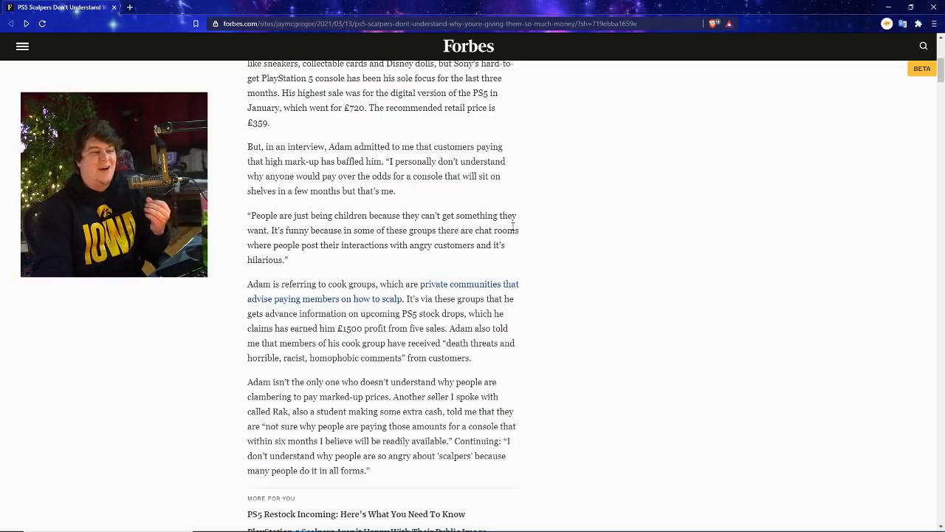
scroll("down", 3)
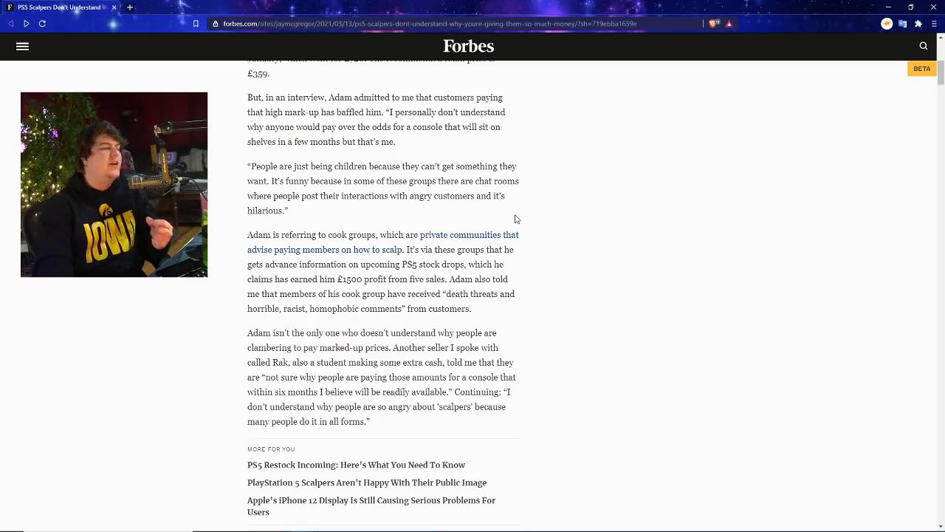
scroll("down", 3)
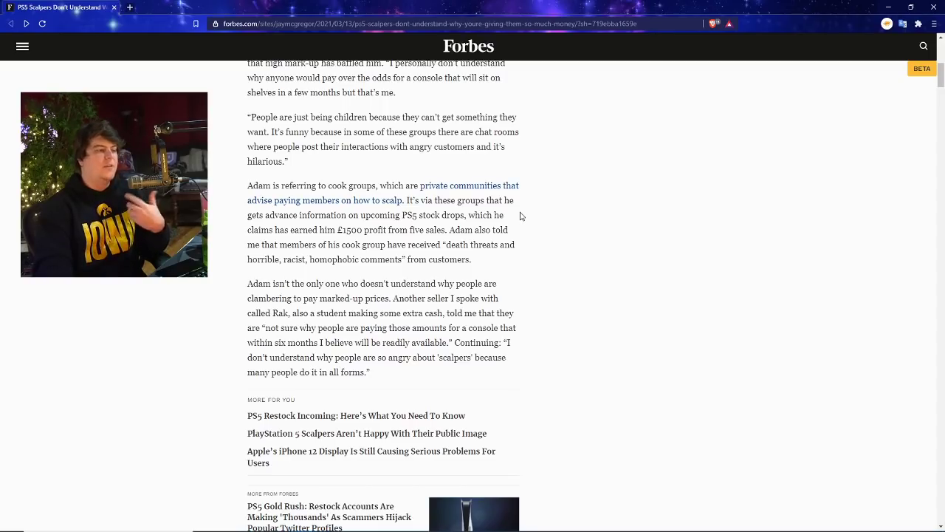
mouse_move(399, 174)
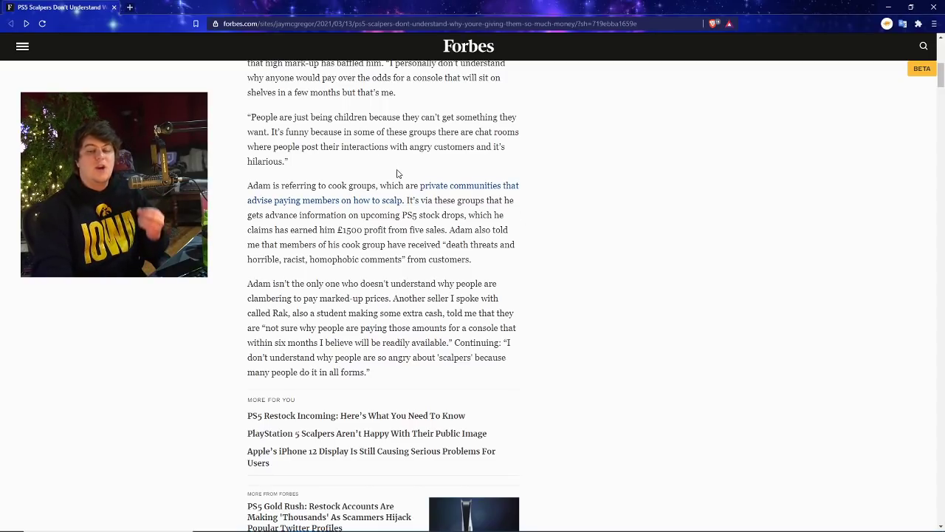
scroll("down", 3)
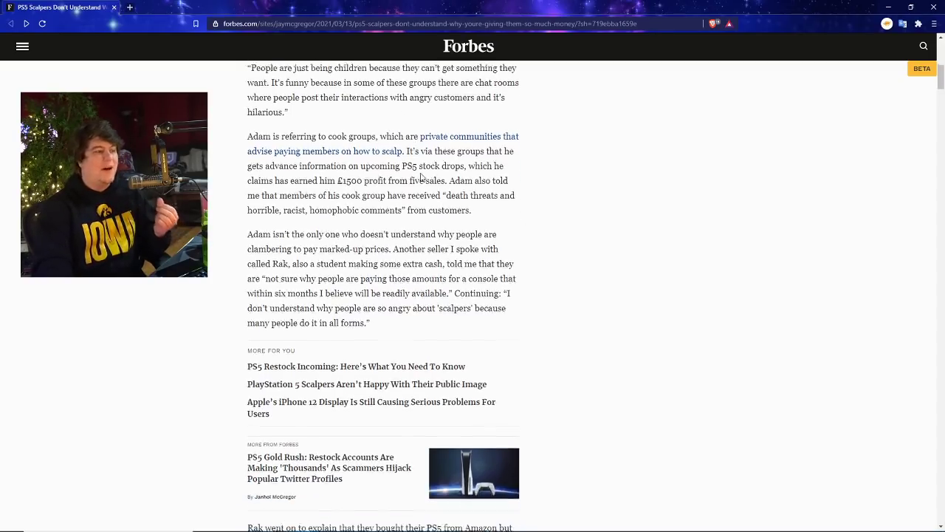
mouse_move(539, 213)
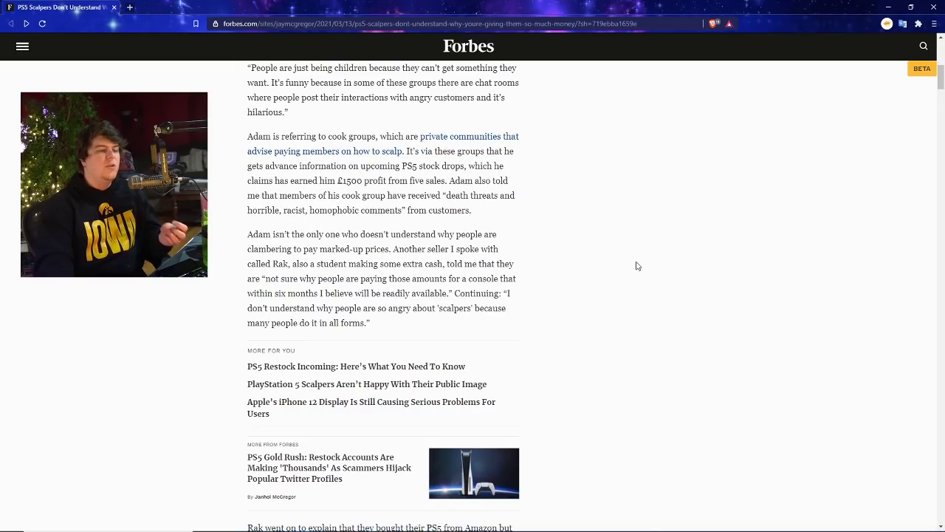
mouse_move(636, 264)
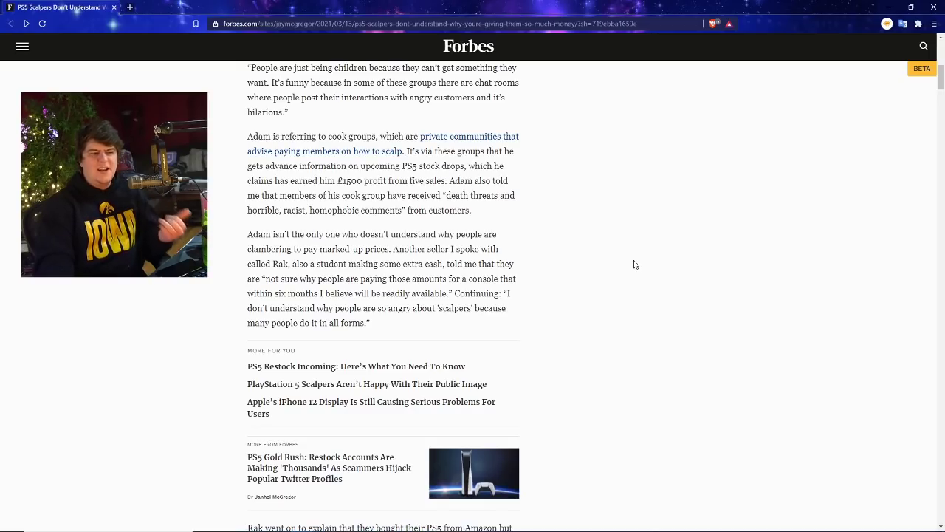
mouse_move(629, 267)
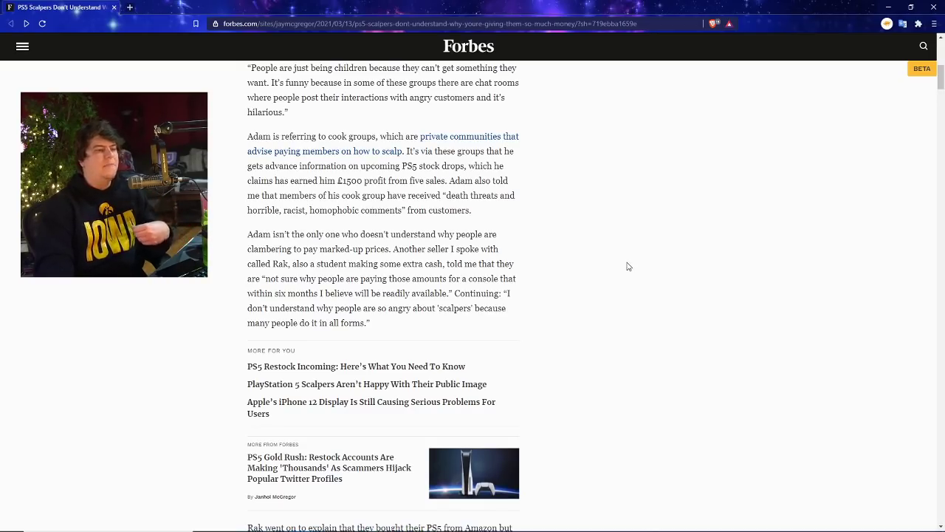
Step: Highlight Rak's comment about buyer prices, deselect, and scroll to his eBay listings
scroll("down", 3)
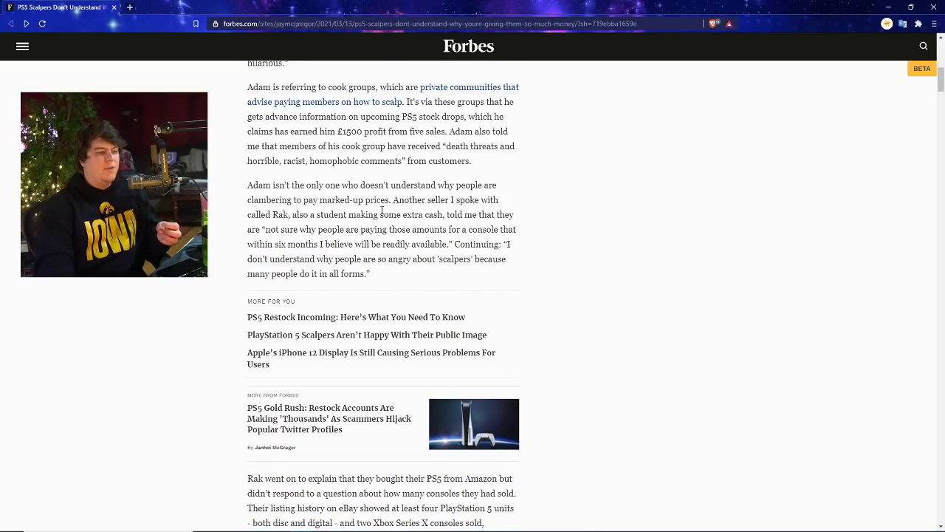
scroll("down", 3)
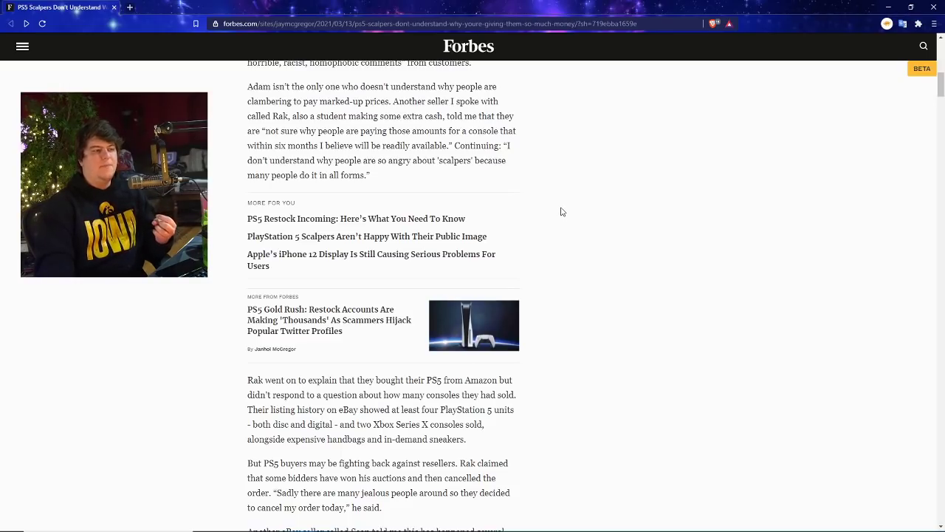
mouse_move(554, 212)
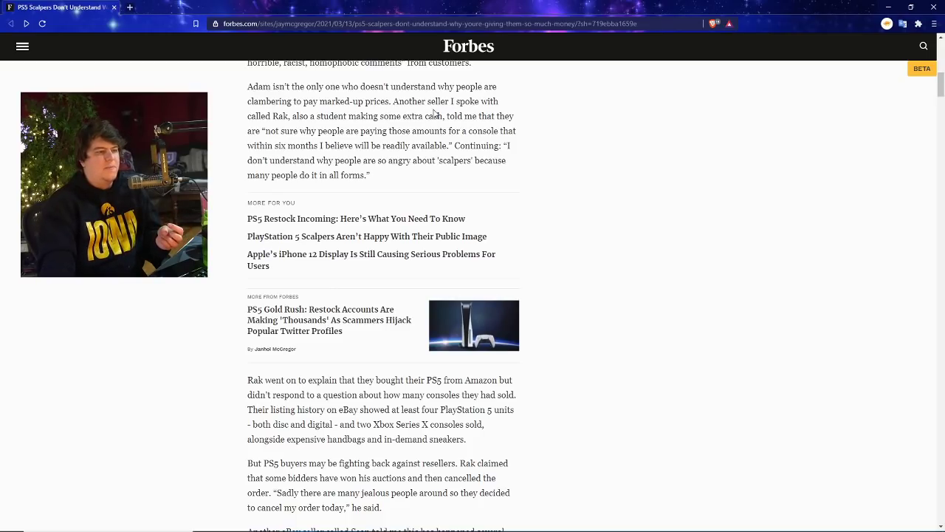
left_click_drag(393, 101, 373, 131)
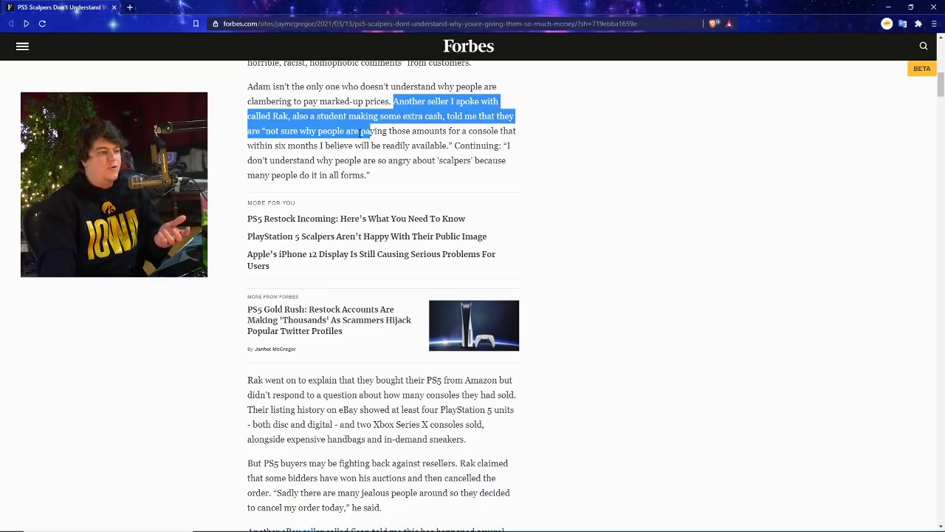
left_click(519, 179)
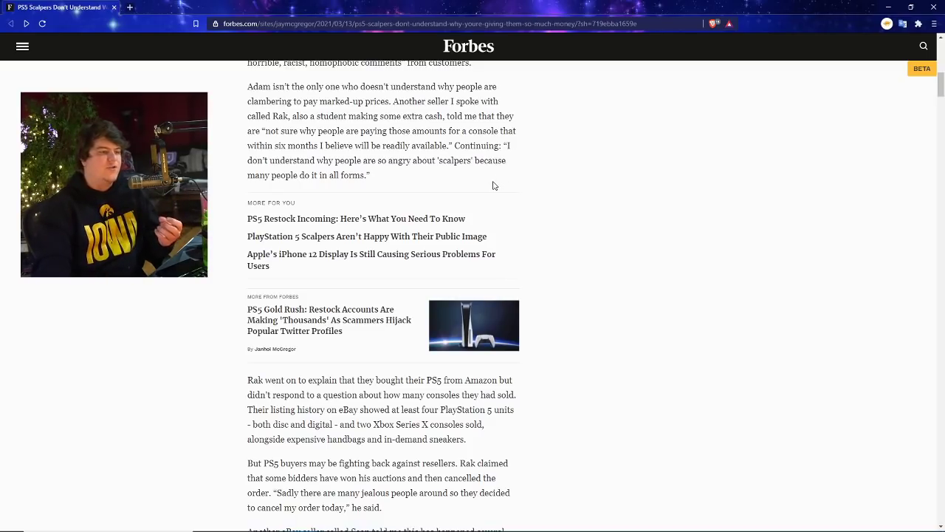
scroll("down", 3)
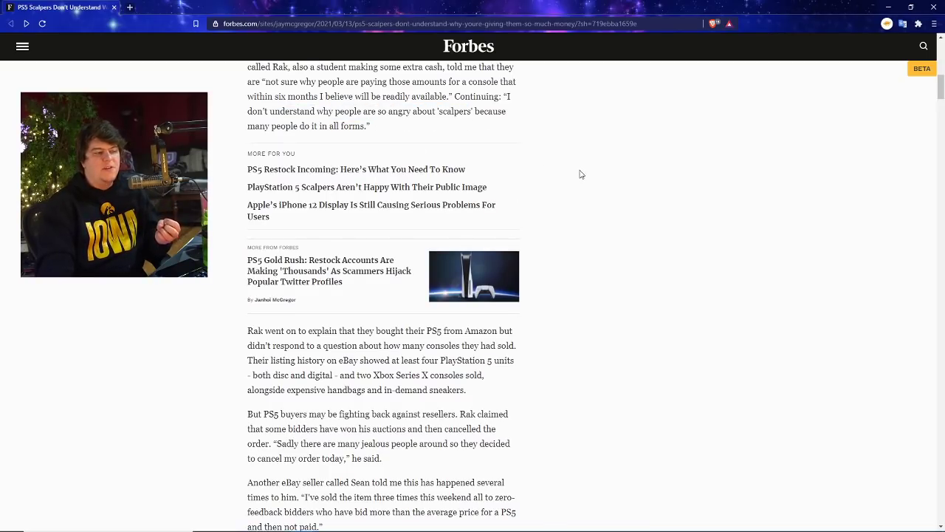
Step: Scroll past More From Forbes to the zero-feedback bidder and final value fee paragraphs
scroll("down", 3)
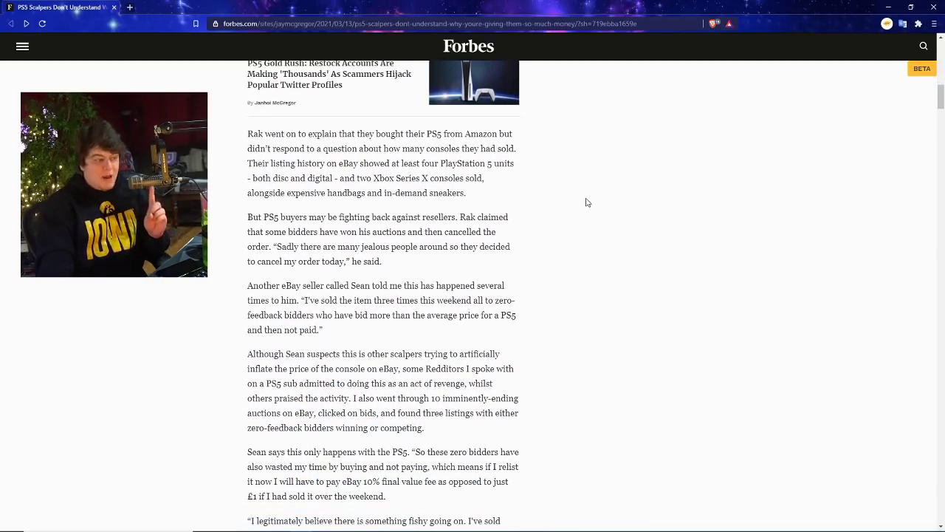
mouse_move(587, 196)
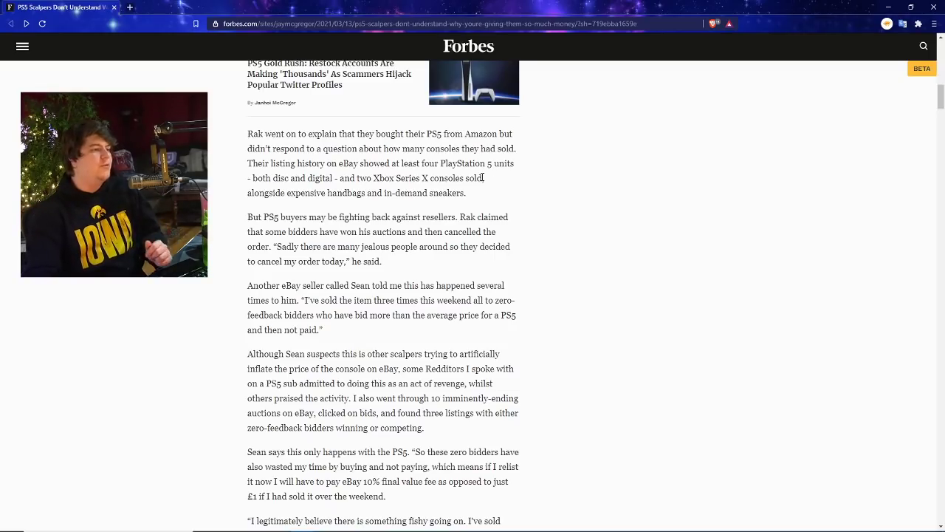
mouse_move(468, 179)
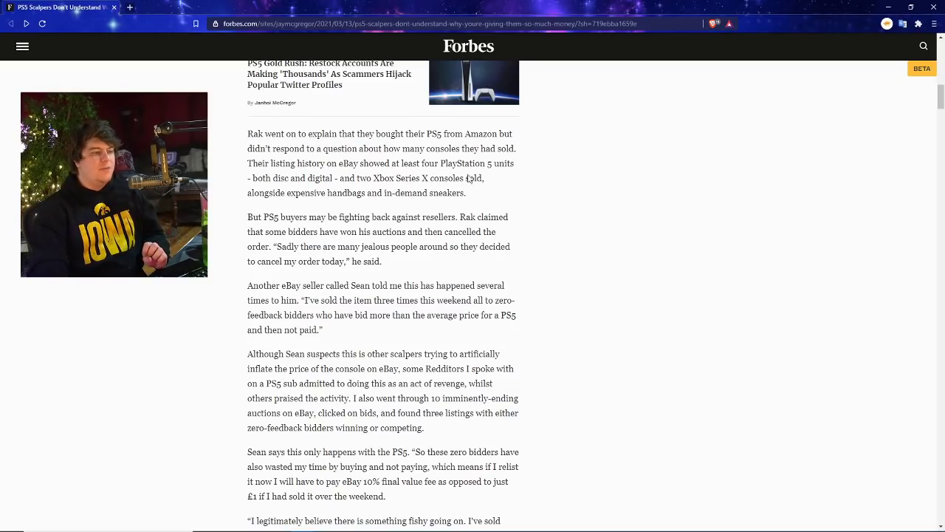
mouse_move(606, 208)
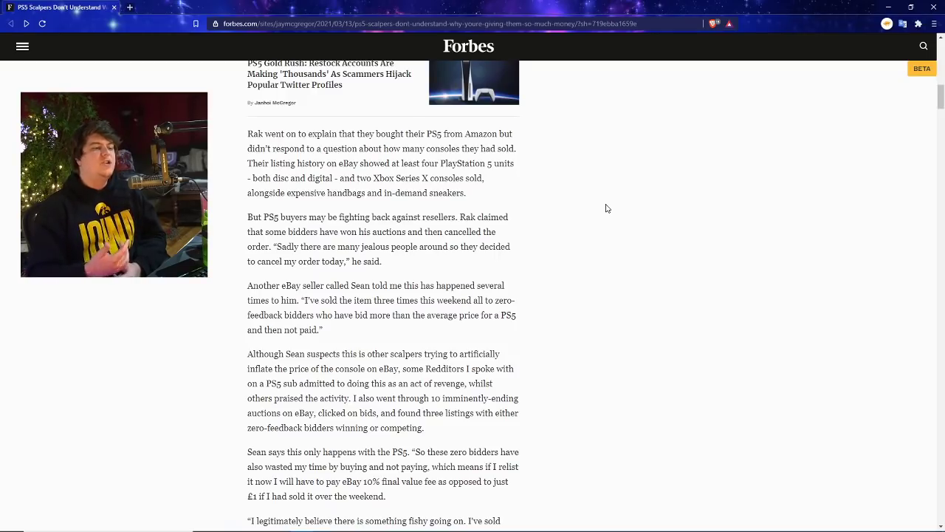
Step: Scroll down to Sean's 'something fishy' quote and the PS5 bid history screenshot
scroll("down", 3)
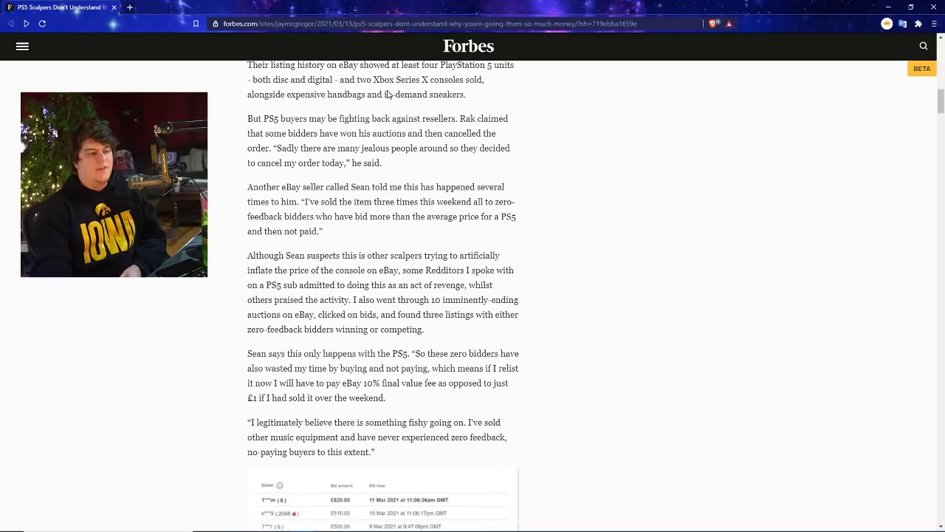
mouse_move(589, 183)
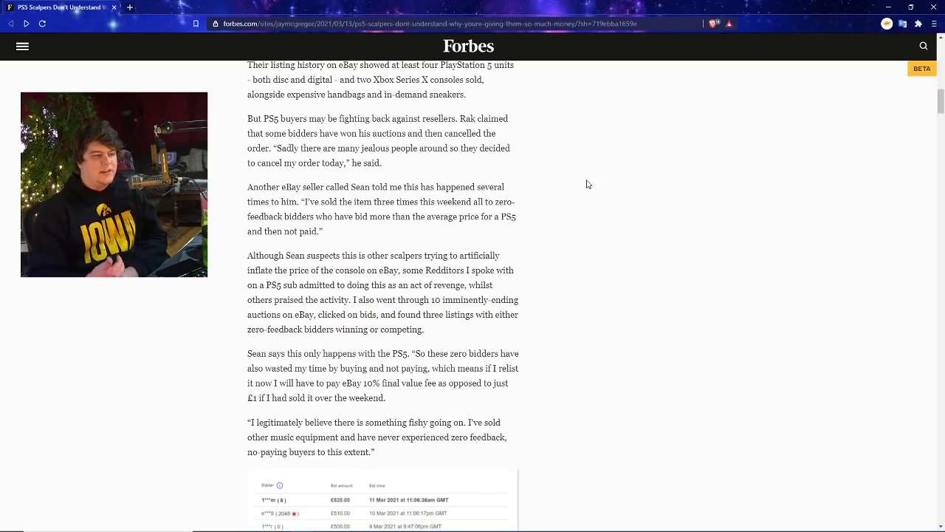
scroll("down", 3)
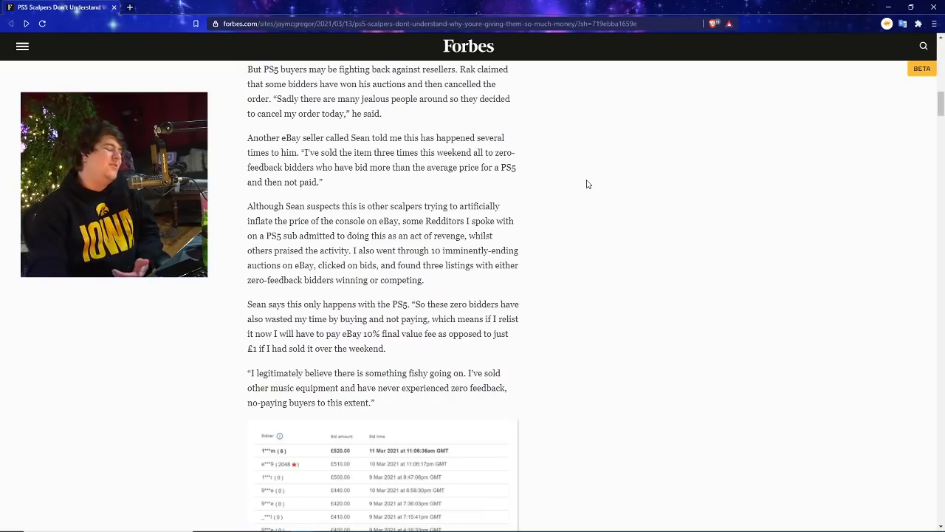
Step: Highlight the author's eBay auction research sentences, then scroll into the zero-feedback bid table
scroll("down", 3)
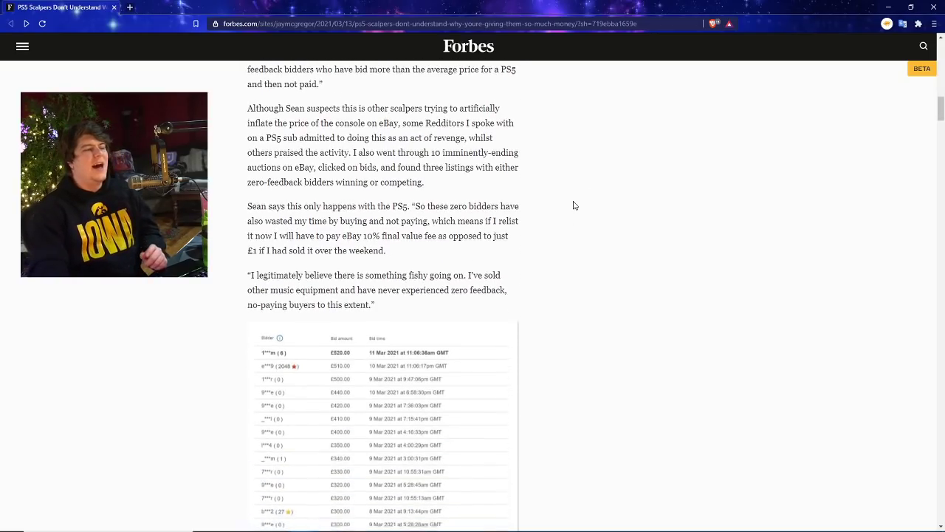
left_click_drag(248, 108, 404, 108)
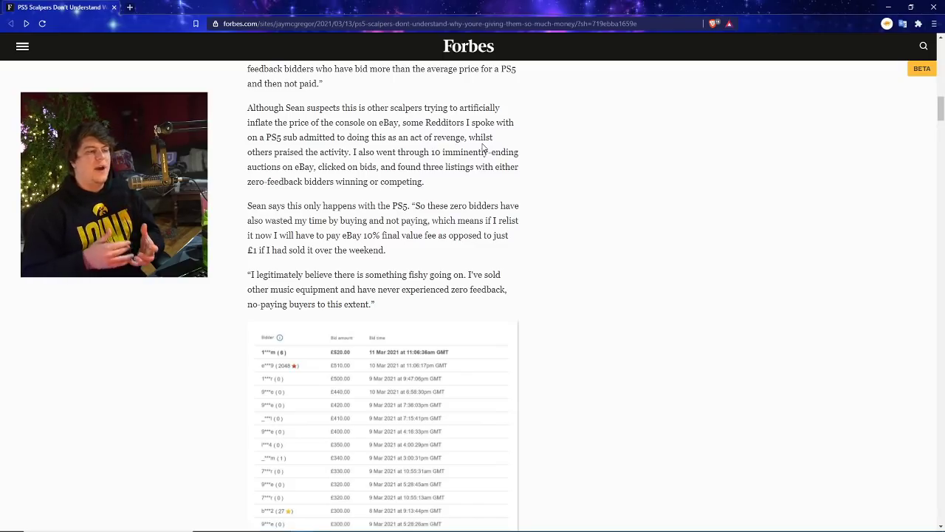
left_click_drag(370, 138, 493, 137)
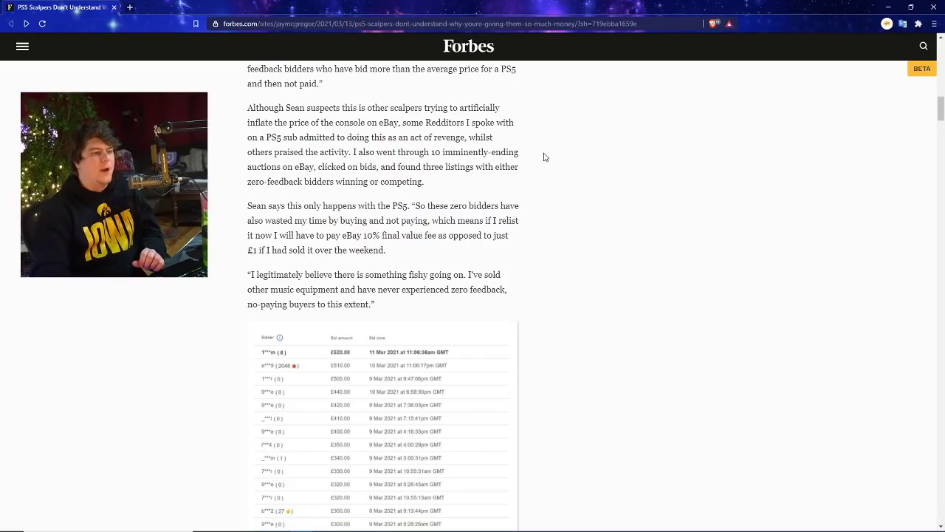
left_click_drag(358, 152, 384, 166)
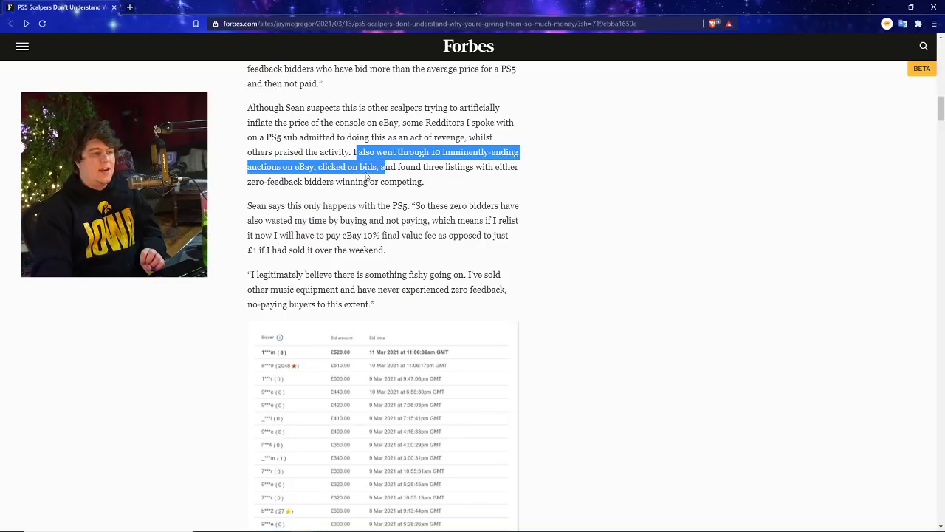
left_click_drag(387, 167, 414, 182)
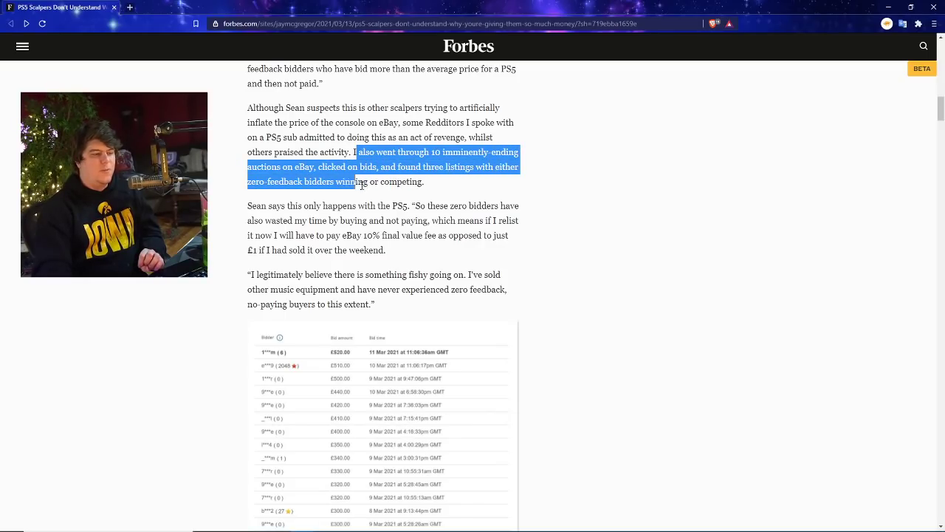
scroll("down", 3)
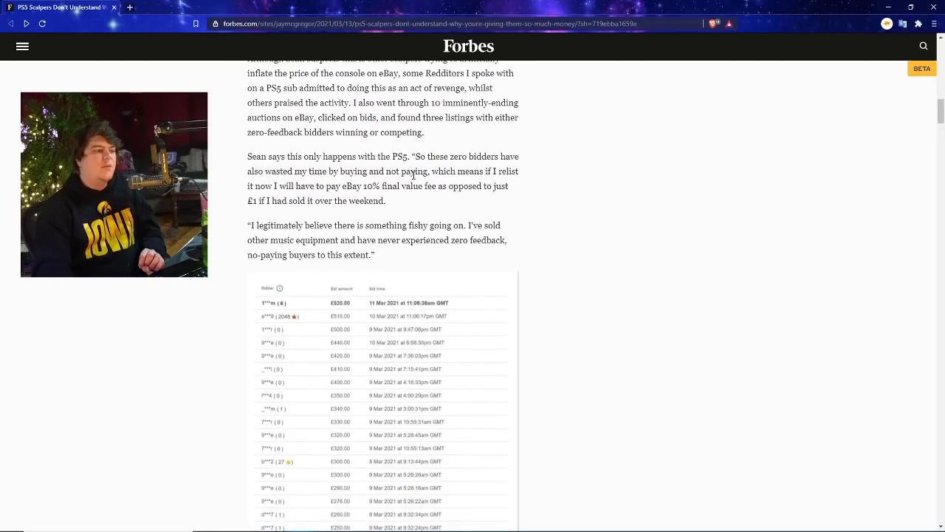
scroll("down", 3)
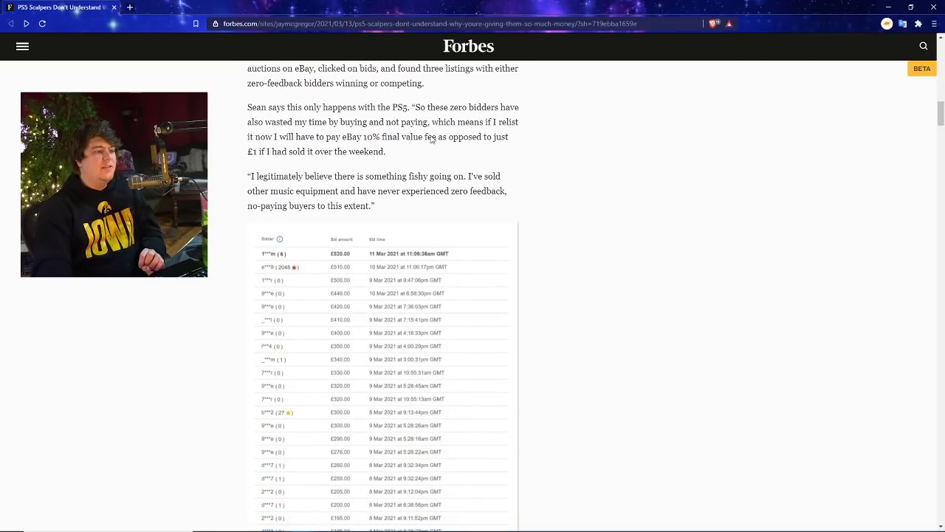
mouse_move(565, 152)
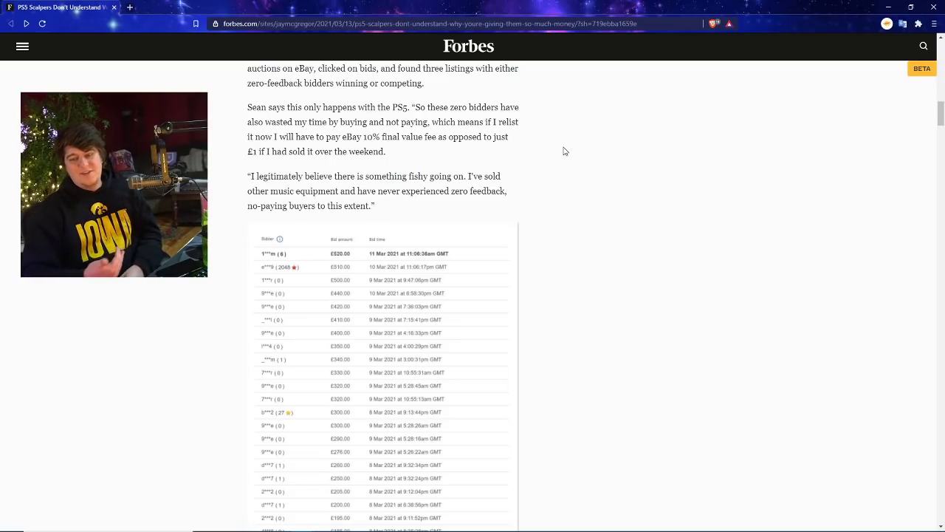
mouse_move(560, 150)
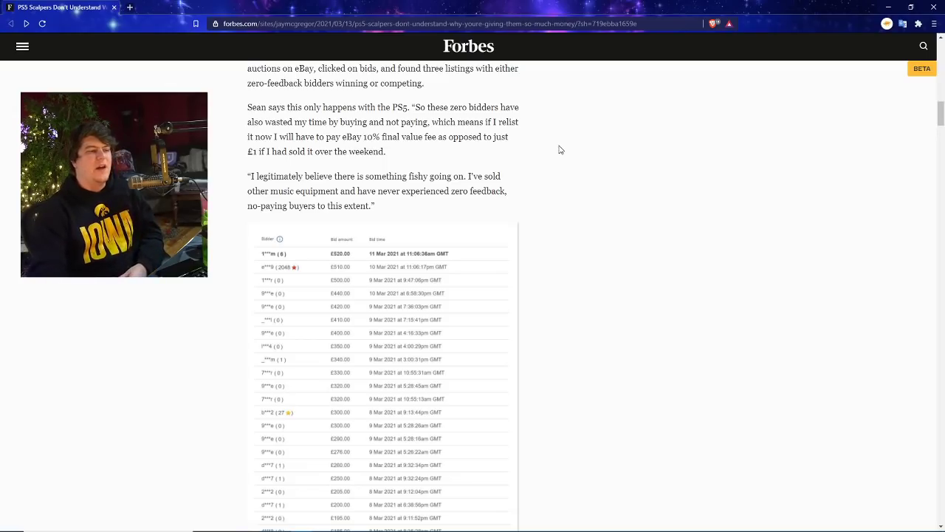
Step: Select a line near the bid table and scroll to 'The tide is turning' StockX section
scroll("down", 3)
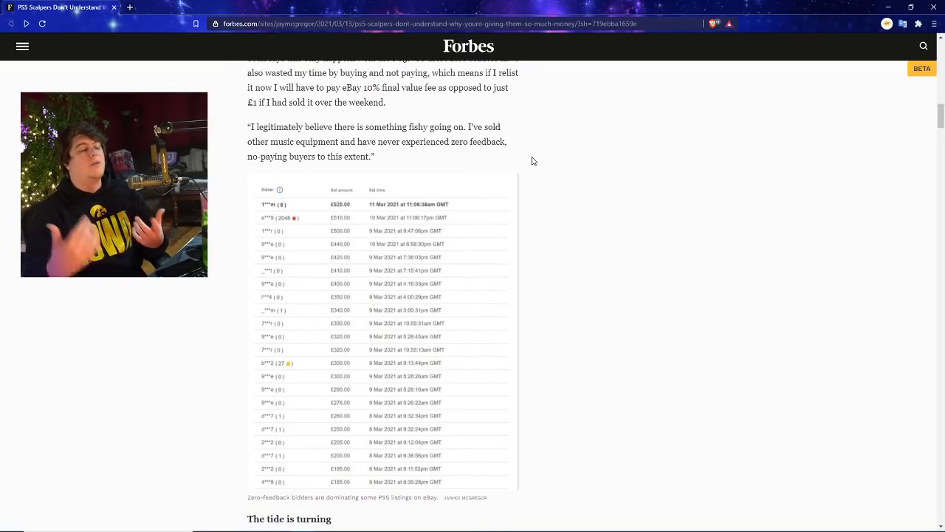
left_click_drag(251, 127, 408, 127)
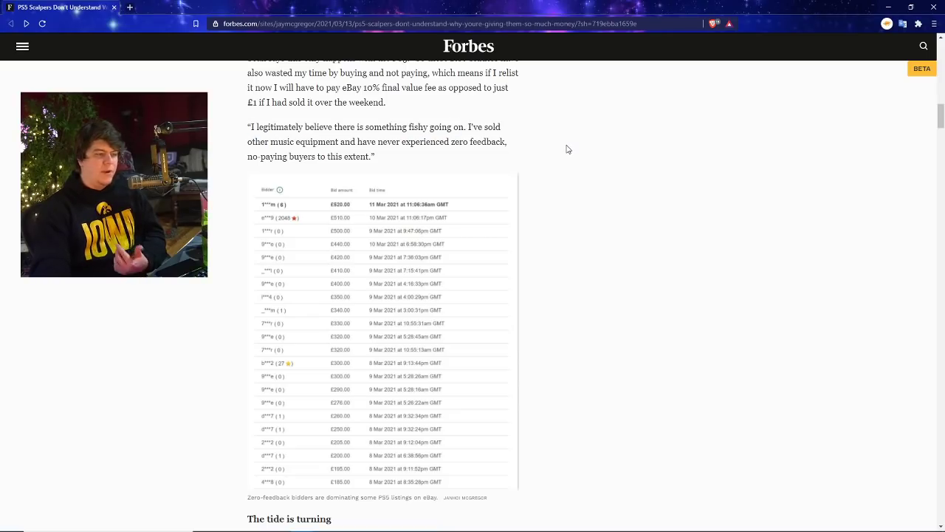
mouse_move(608, 170)
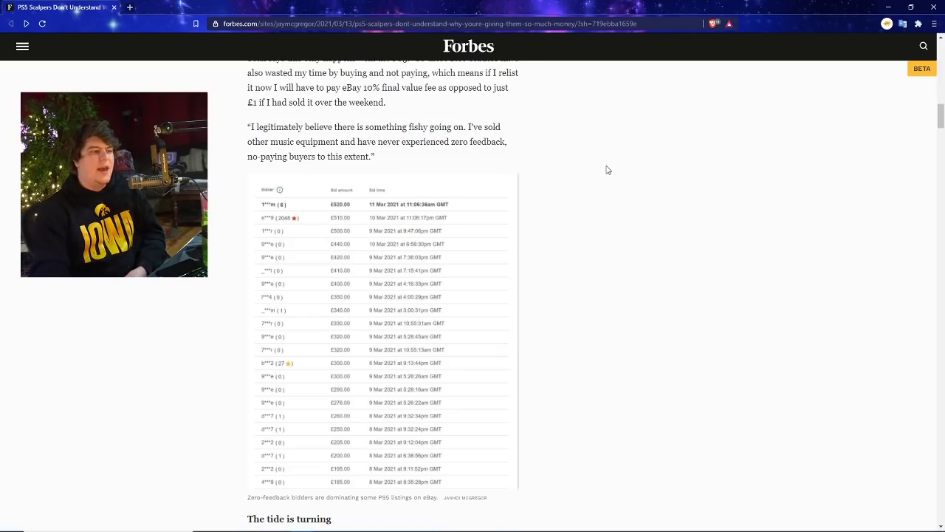
scroll("down", 3)
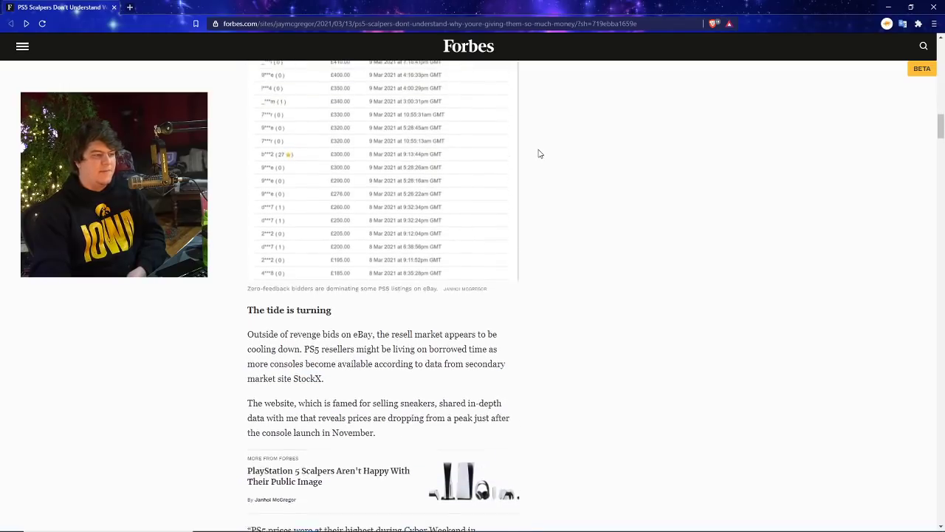
scroll("up", 3)
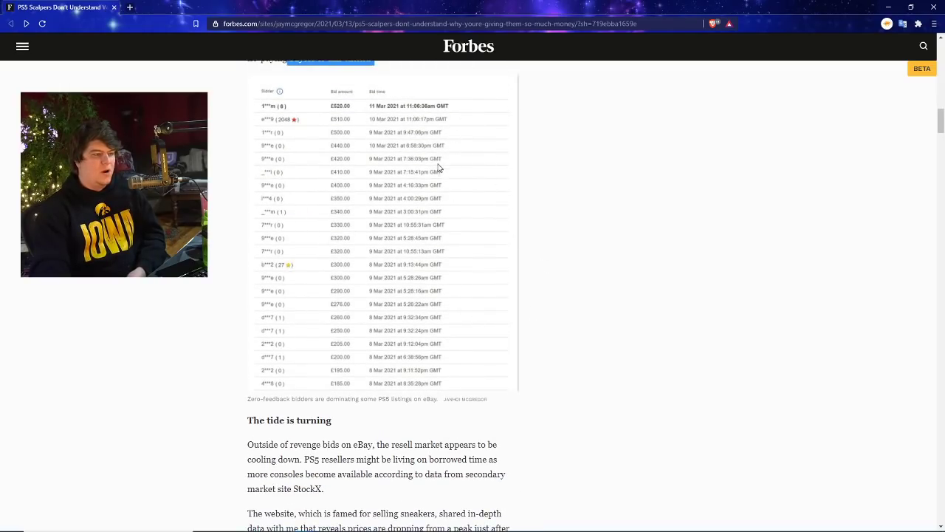
mouse_move(284, 310)
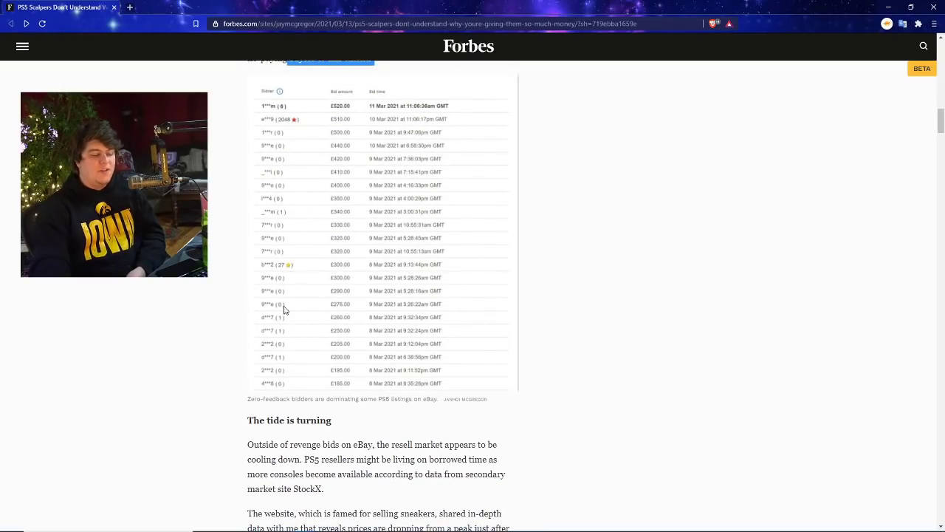
mouse_move(285, 229)
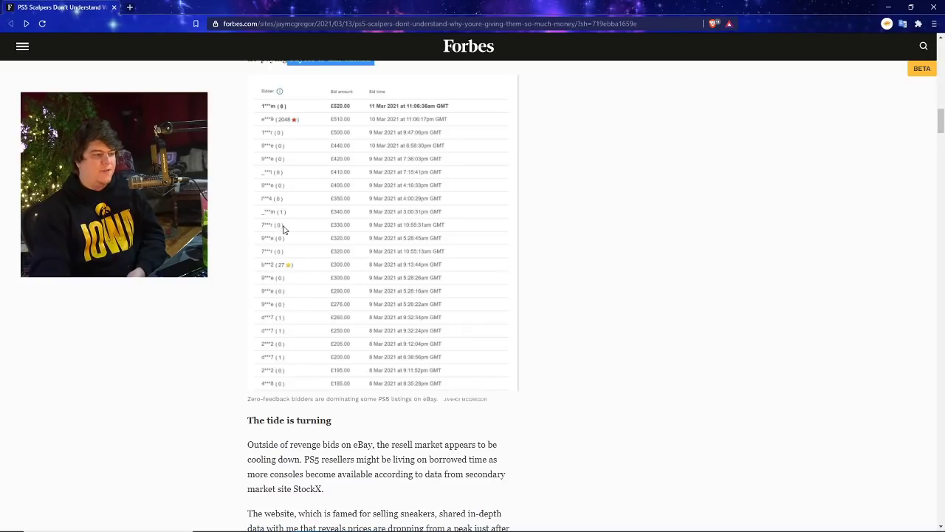
mouse_move(288, 116)
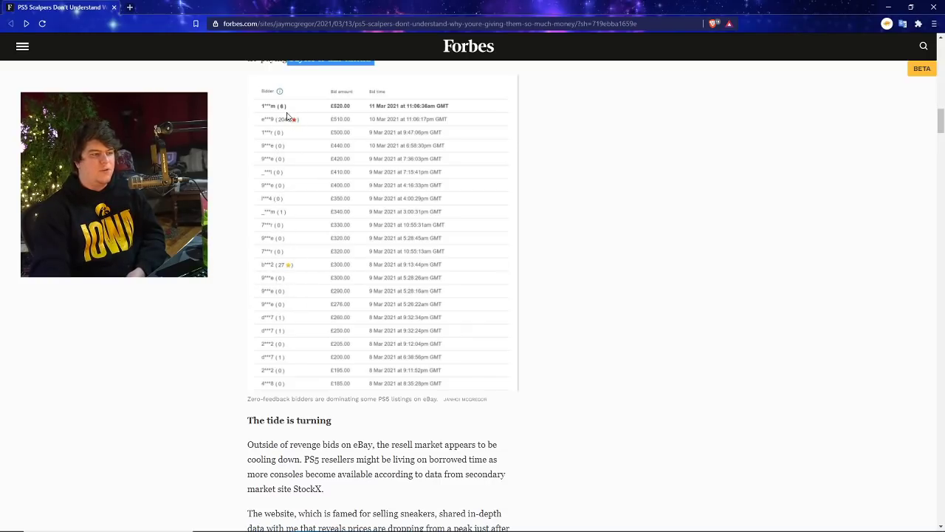
scroll("down", 3)
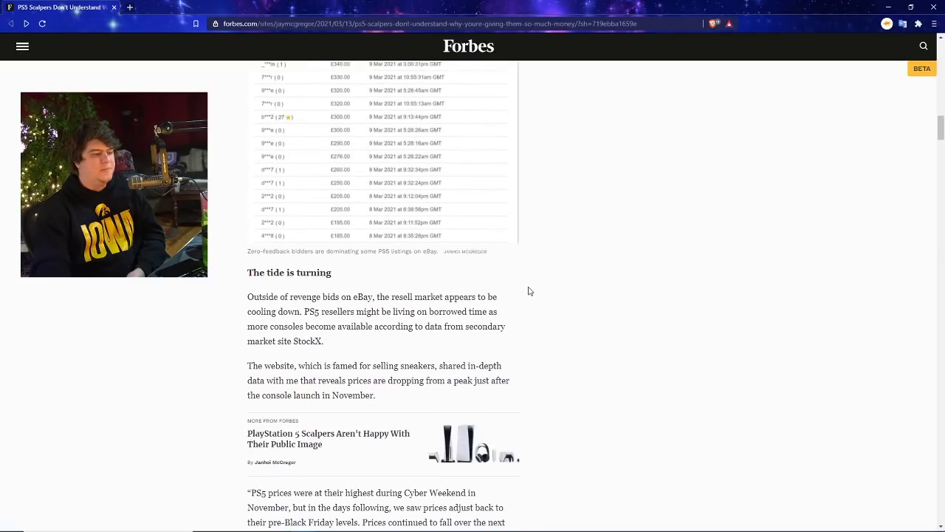
Step: Scroll to the StockX economist's 20% resale price drop quote and key data bullets
scroll("down", 3)
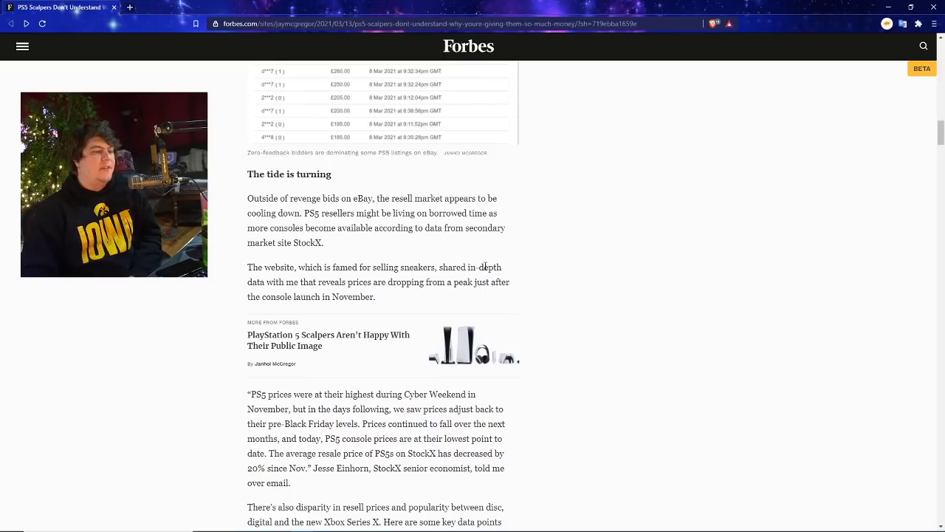
mouse_move(528, 193)
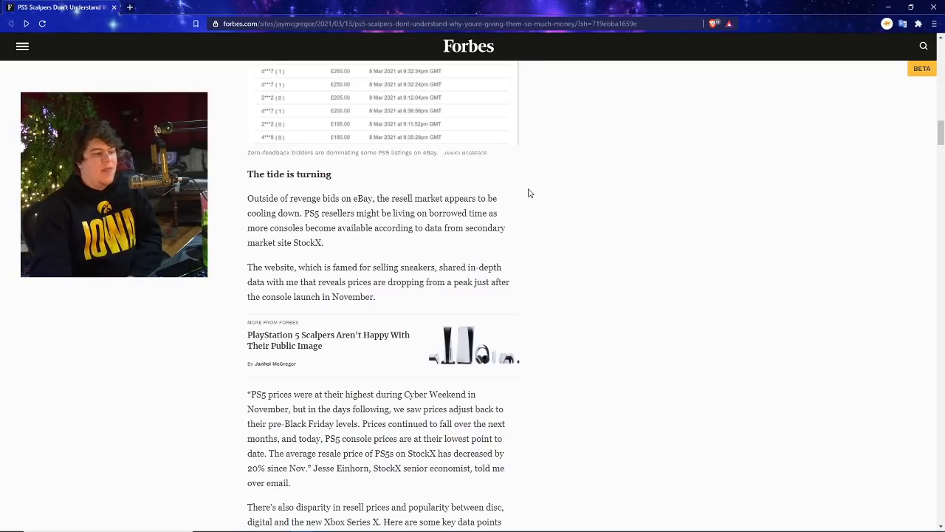
scroll("down", 3)
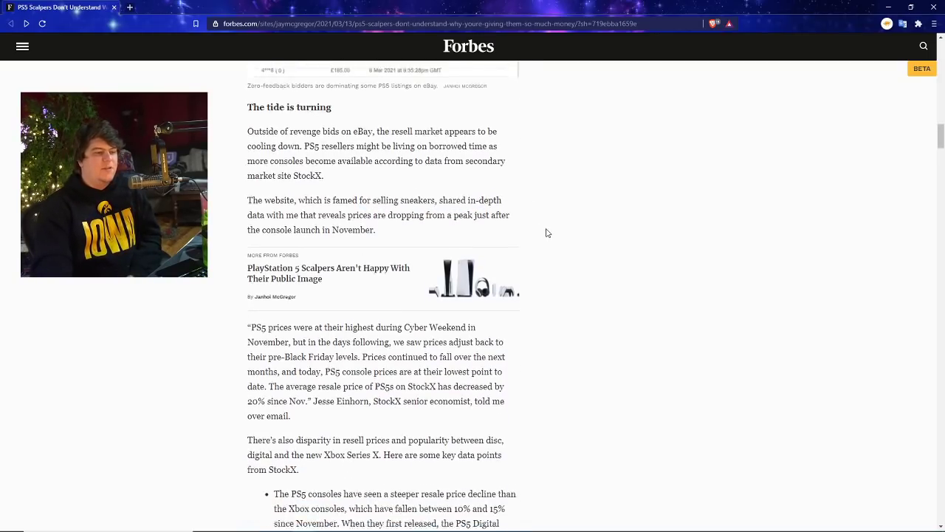
scroll("down", 3)
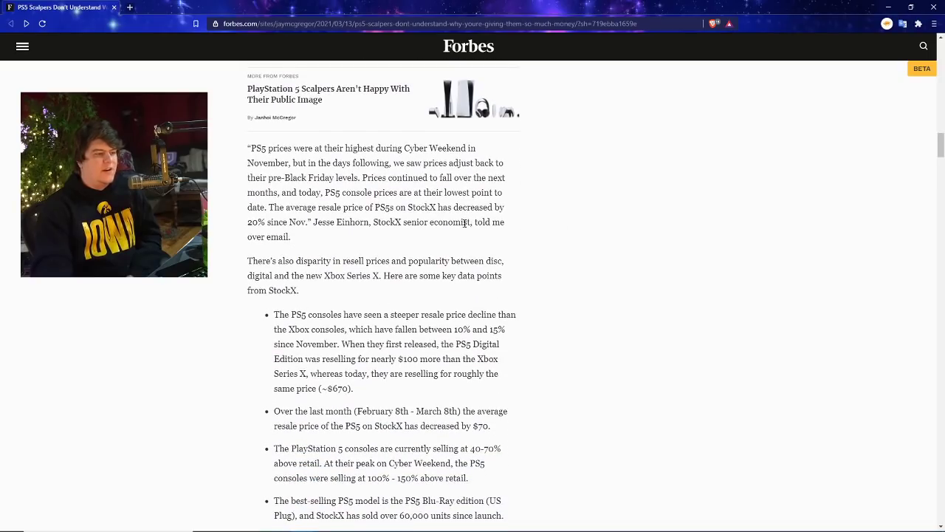
Step: Scroll to the falling-price trend paragraph, with Adam unconcerned and Sean keeping his PS5
scroll("down", 3)
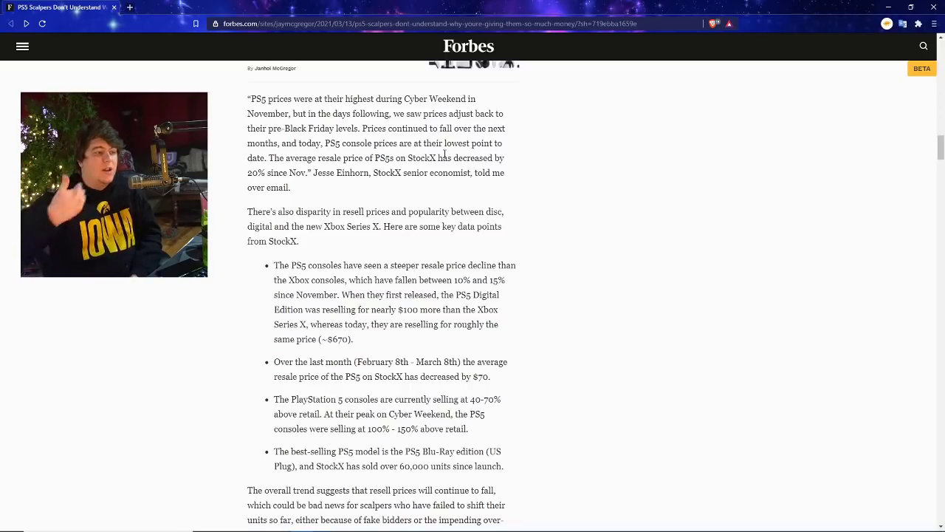
scroll("down", 3)
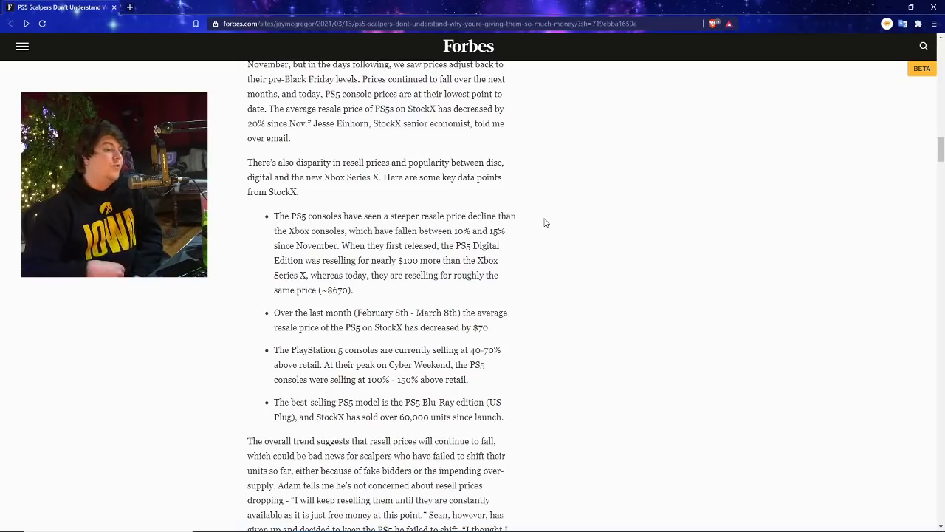
scroll("down", 3)
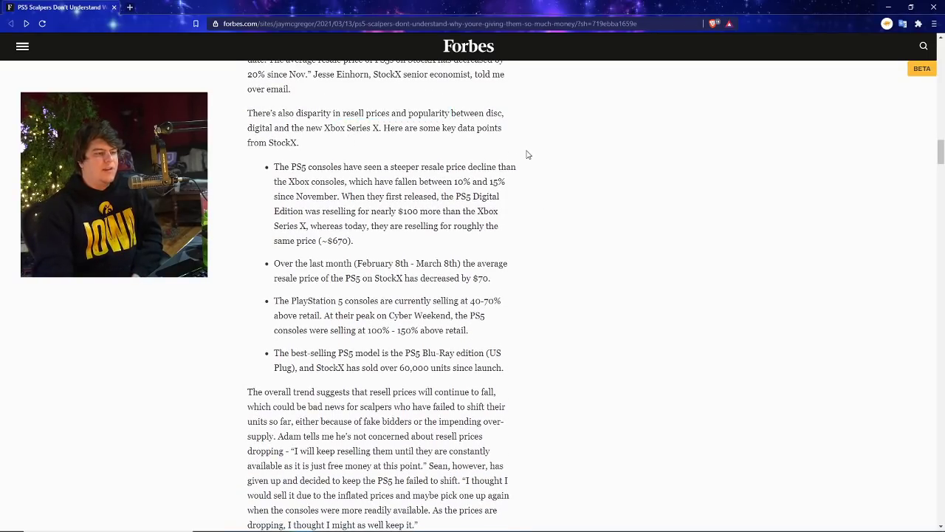
mouse_move(535, 176)
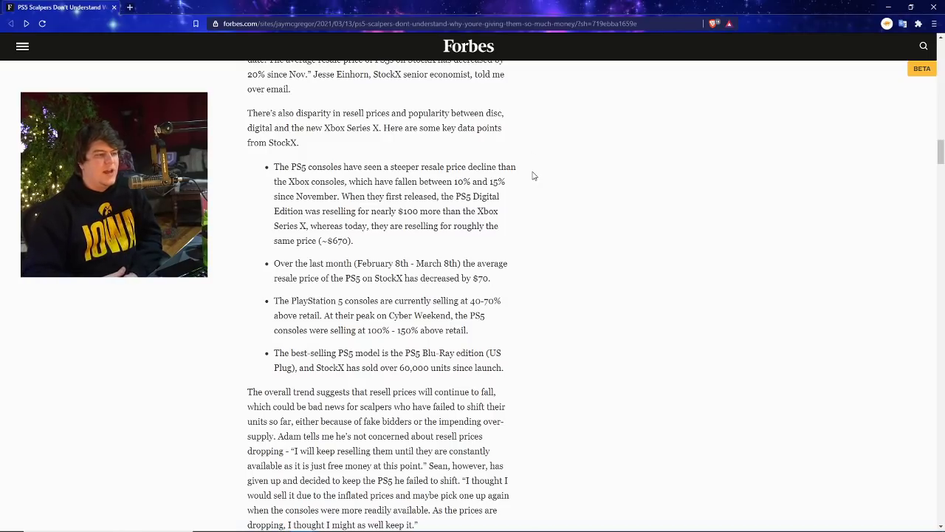
mouse_move(578, 307)
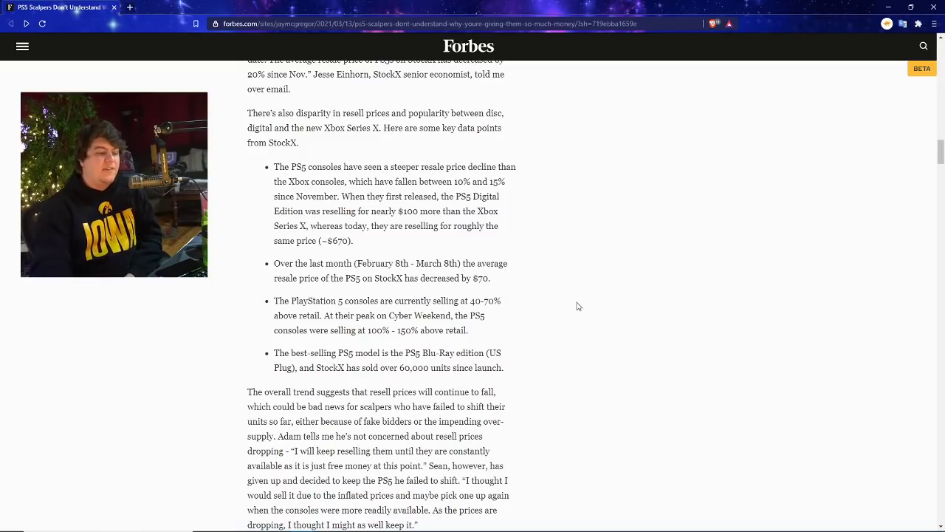
Step: Highlight the StockX resale price bullets and scroll to the 'Got a news tip?' closing
left_click_drag(303, 211, 504, 367)
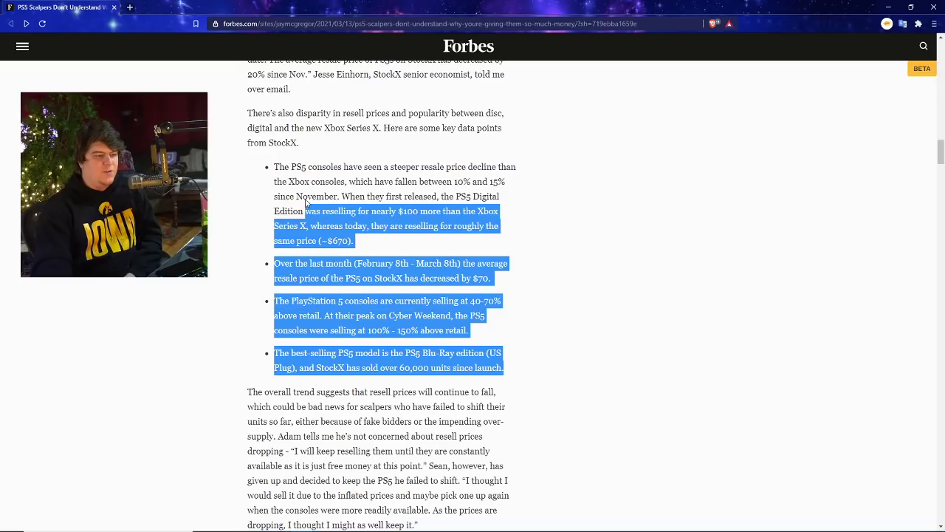
scroll("down", 3)
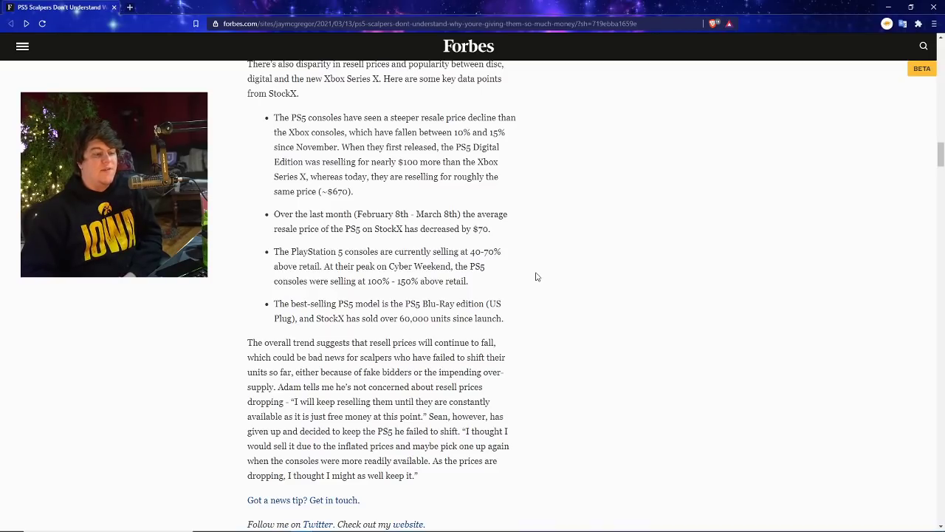
Step: Scroll past the final paragraph to the London freelance tech journalist bio, then back up slightly
scroll("down", 3)
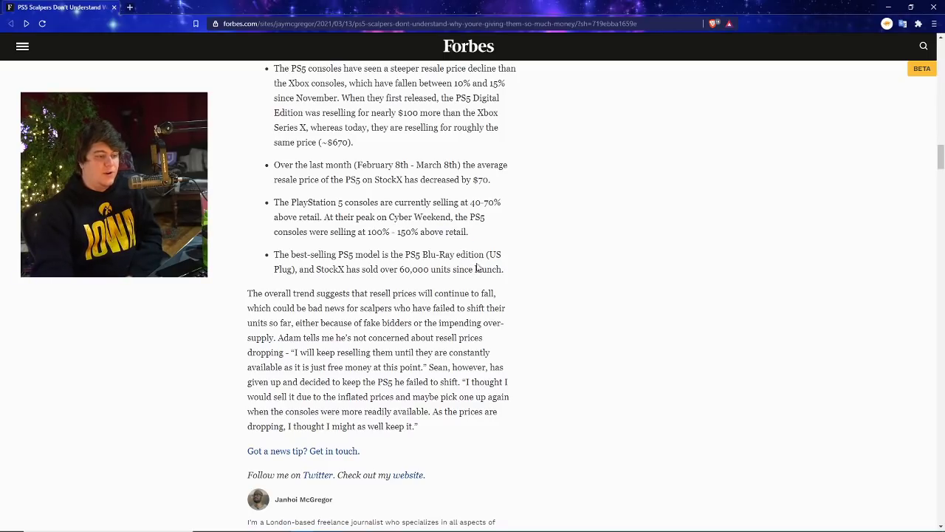
scroll("down", 3)
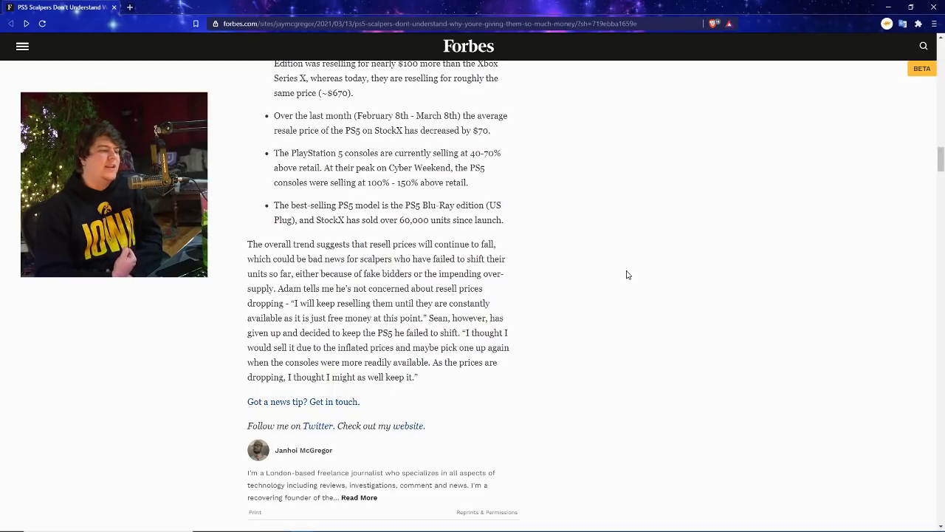
scroll("down", 3)
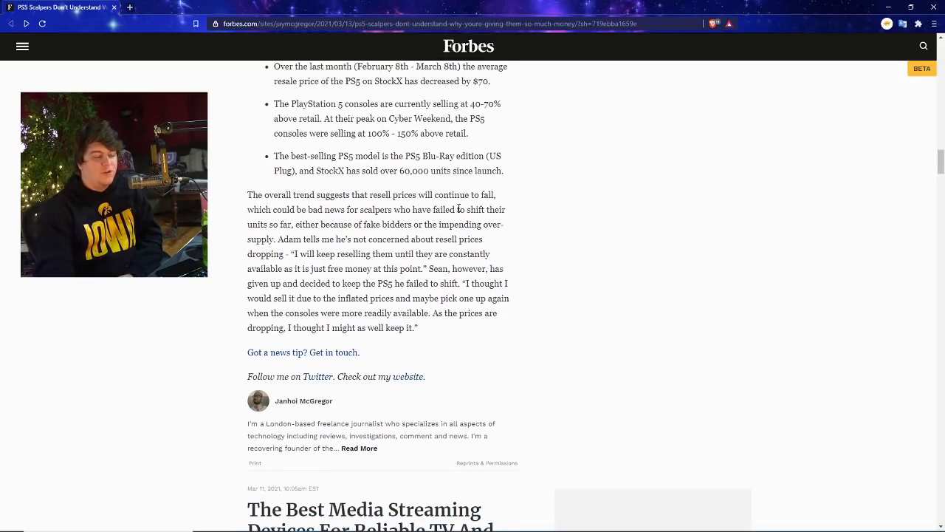
scroll("down", 3)
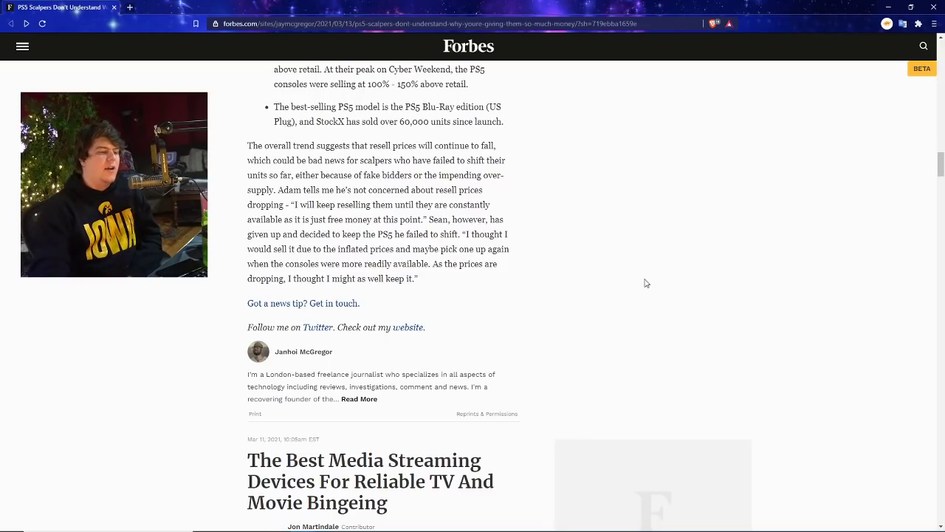
scroll("up", 3)
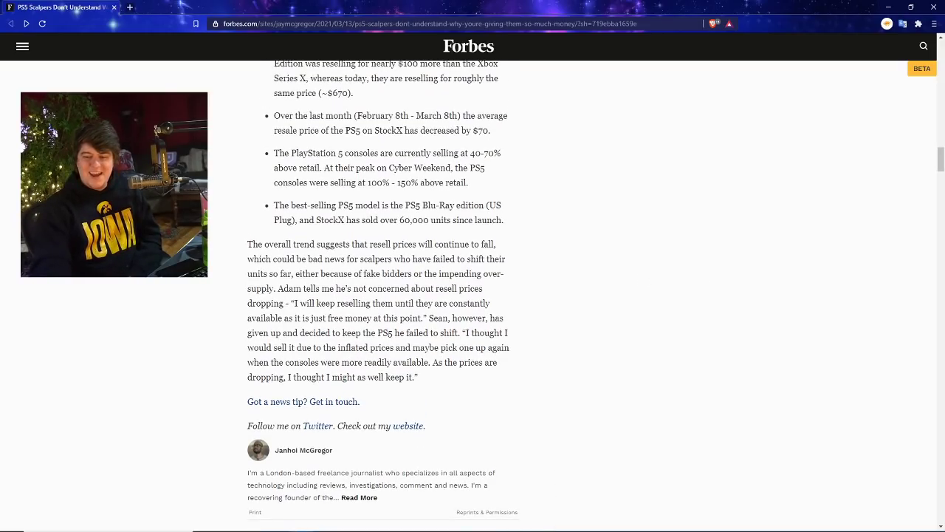